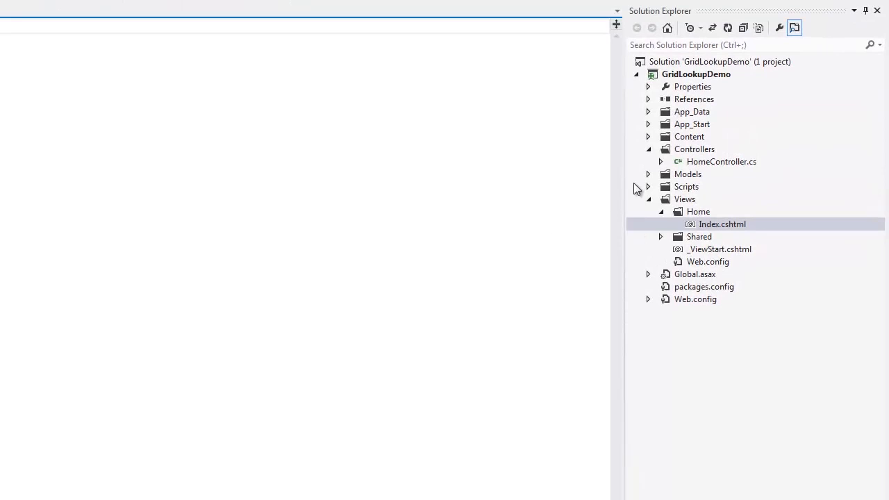
Expand Models and the Employee model files to list EmployeeID, LastName and FirstName
click(647, 173)
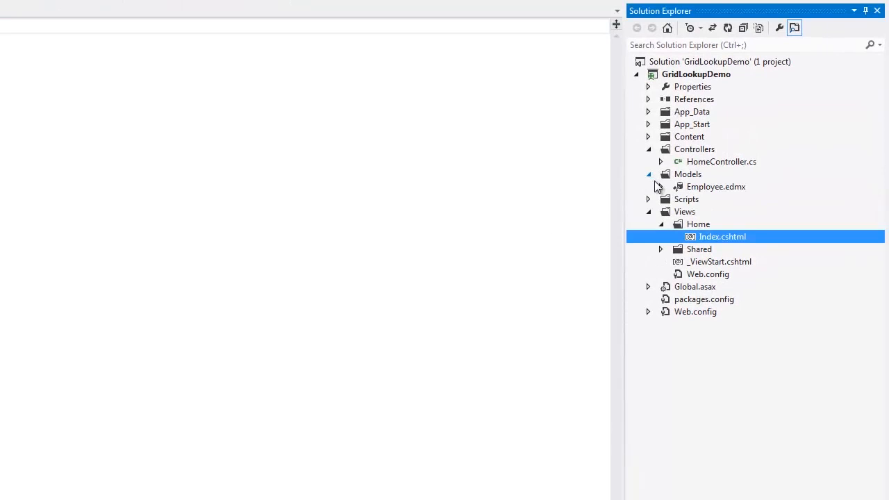
click(672, 187)
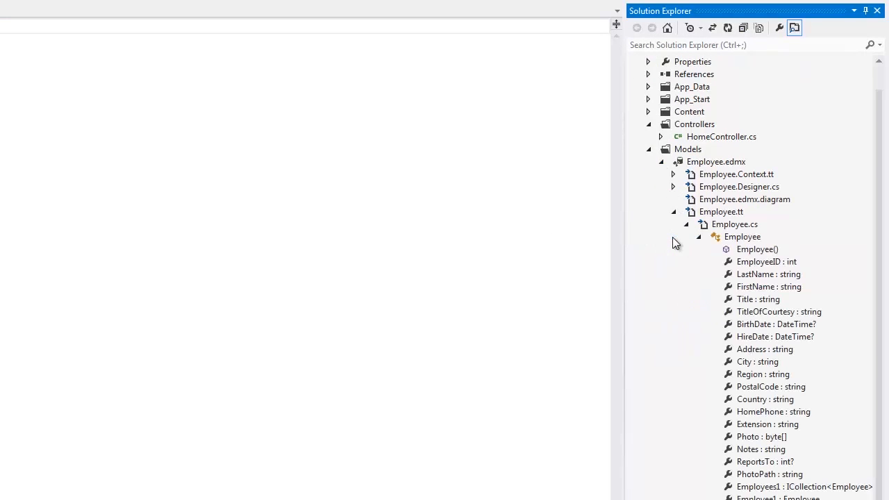
mouse_move(754, 278)
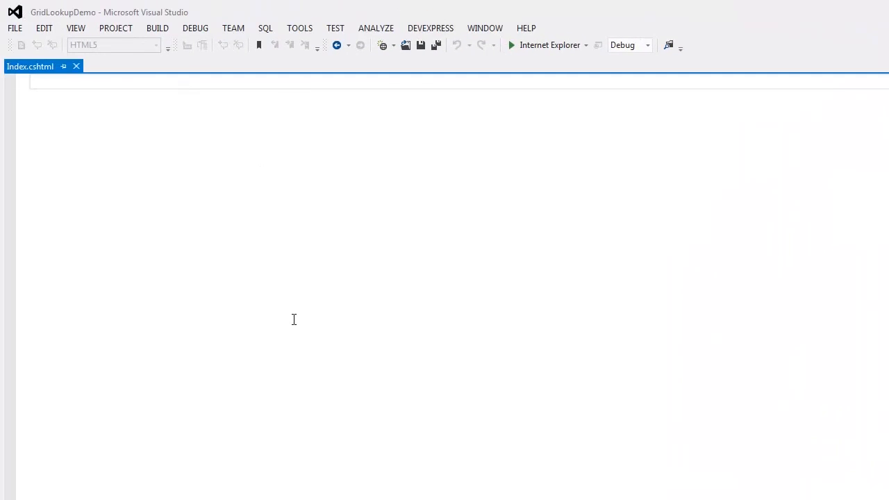
Render the GridLookupPartial partial view in Index.cshtml and open HomeController.cs
text(@Html.Partial("GridLookupPartial"))
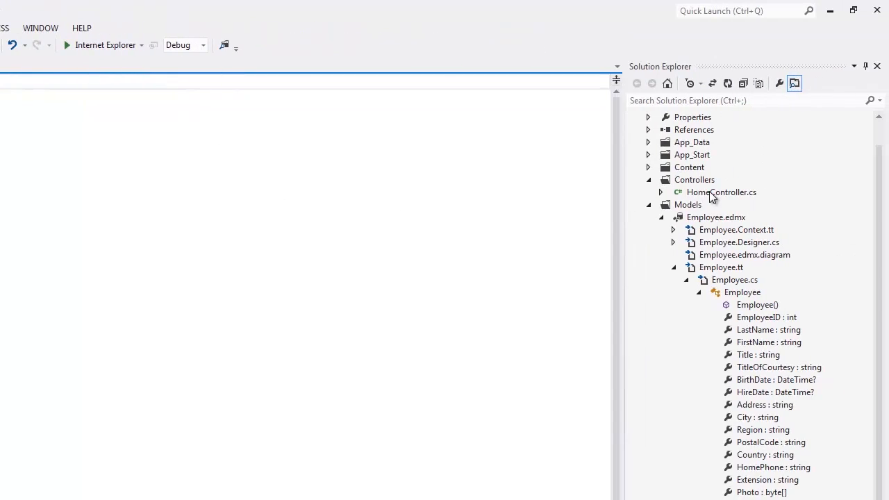
double_click(721, 192)
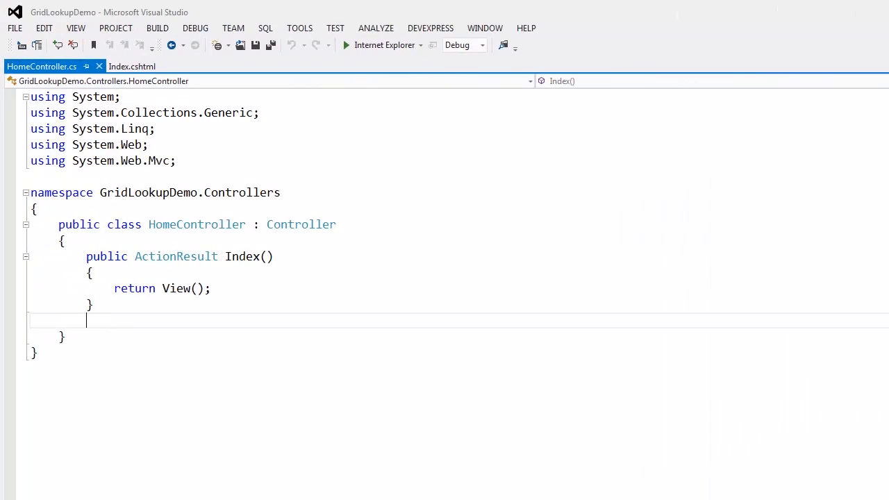
Add a GridLookupPartial action to HomeController using the mvcaction3 snippet
text(mvcaction3)
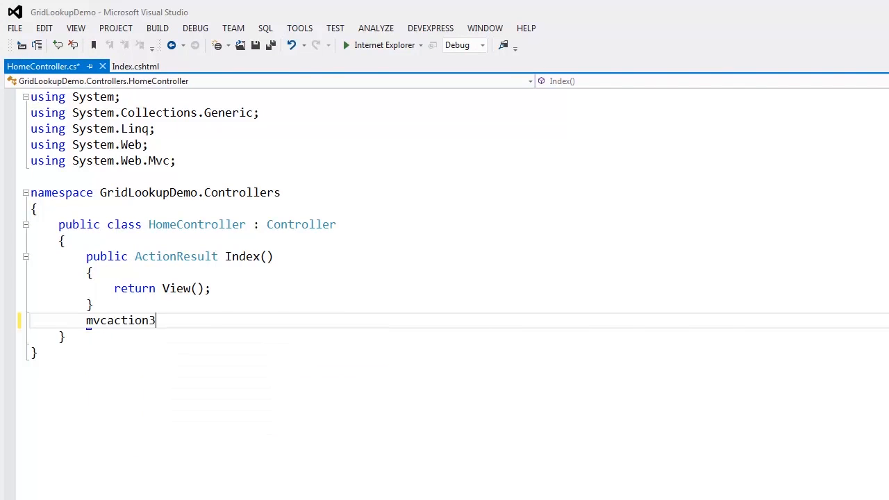
key(Tab)
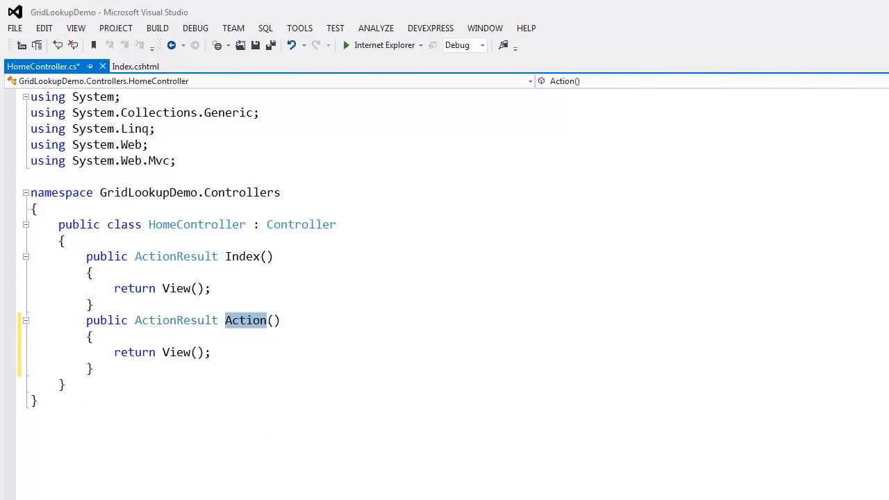
text(GridLookupPartial)
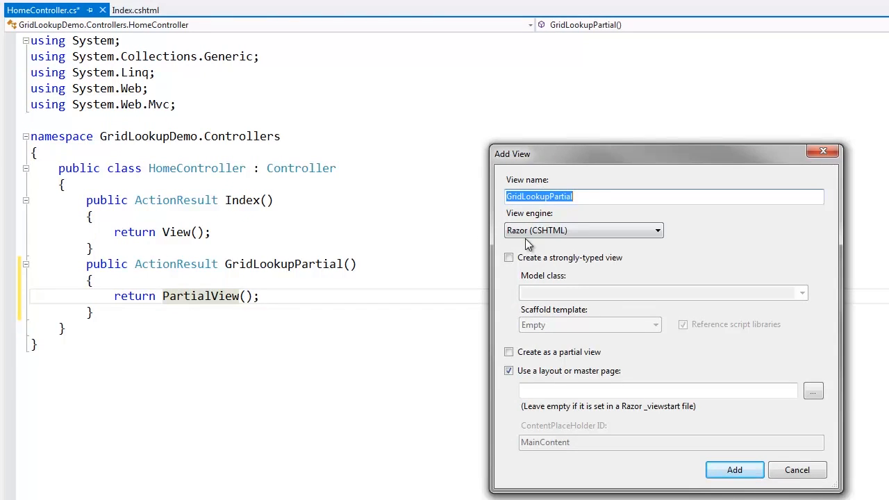
Create a partial GridLookupPartial view containing a GridLookup named gridLookup1
click(510, 353)
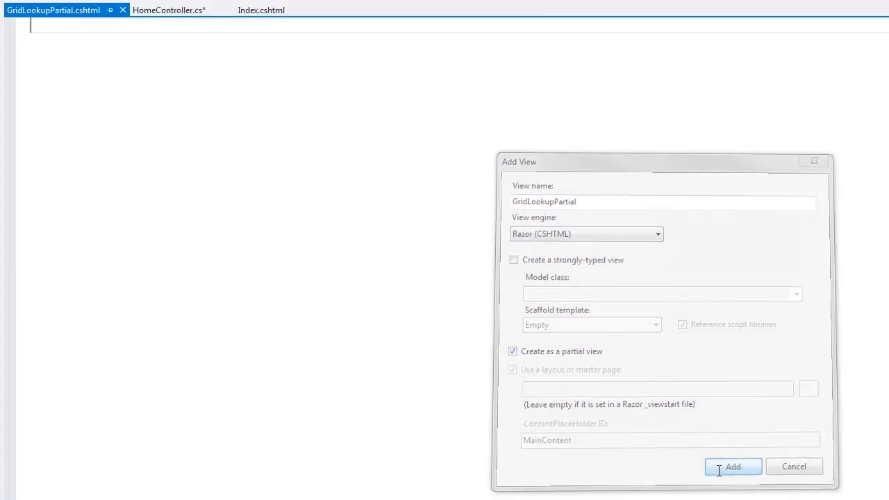
click(733, 466)
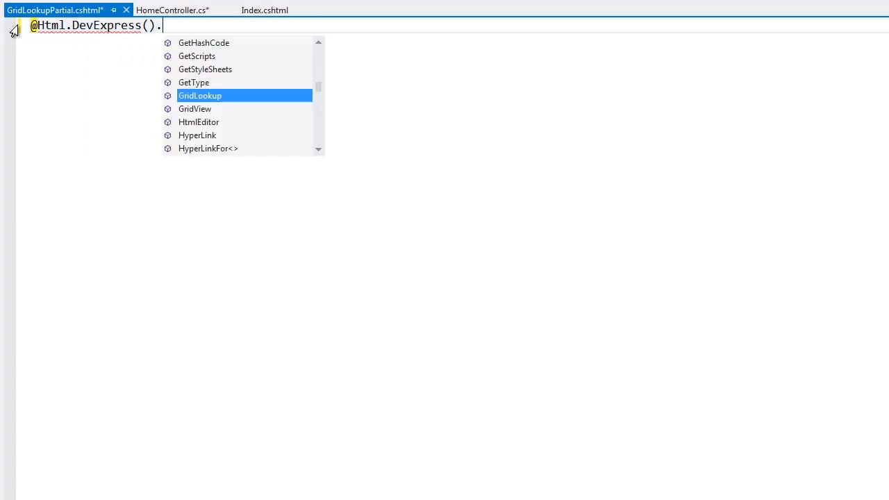
double_click(200, 96)
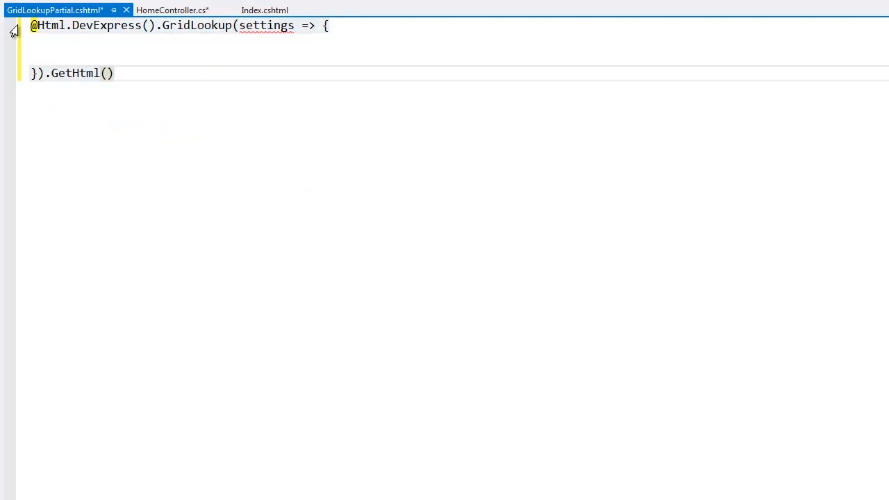
text(settings.Name = "gridLookup";)
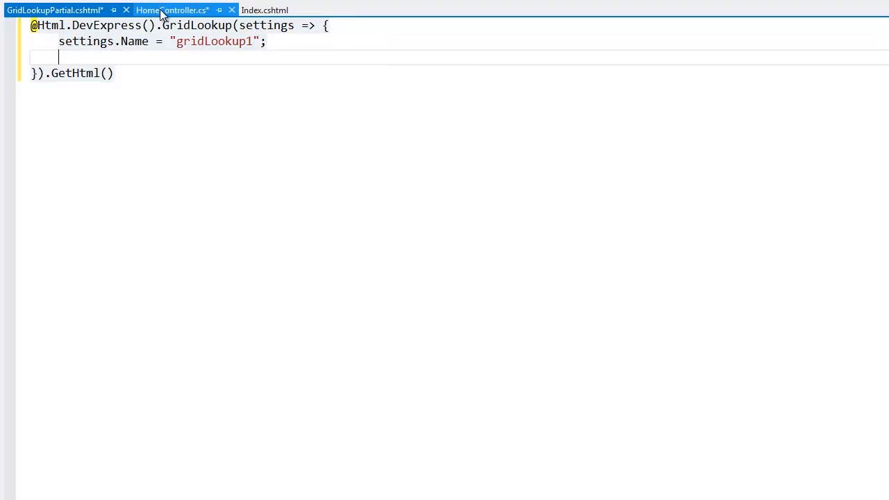
Show HomeController.cs side by side and route grid callbacks to Home/GridLookupPartial
right_click(172, 10)
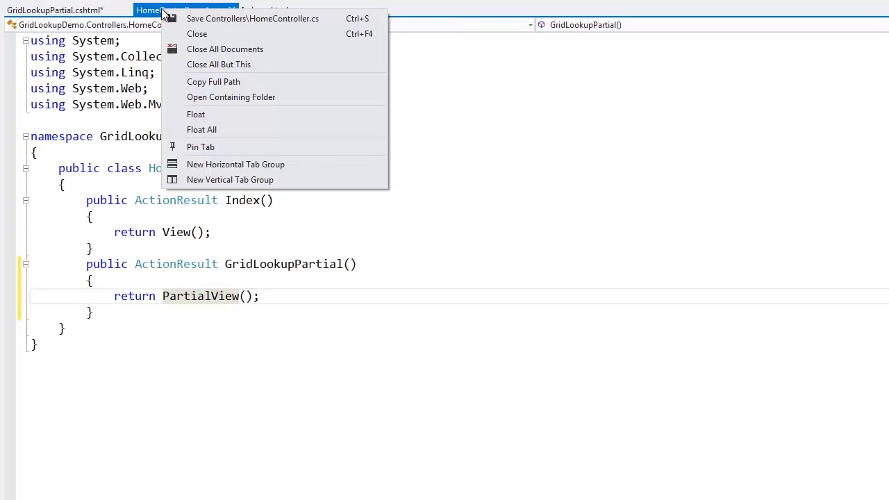
click(229, 179)
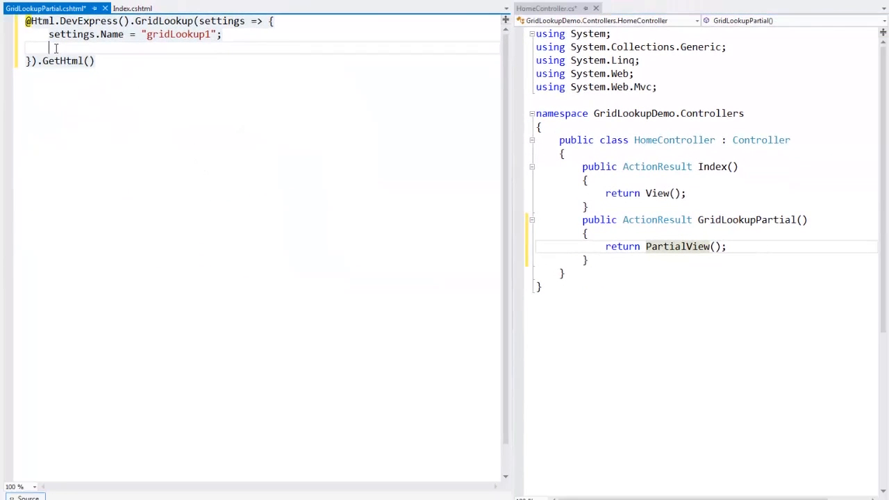
text(settings.GridViewProperties.)
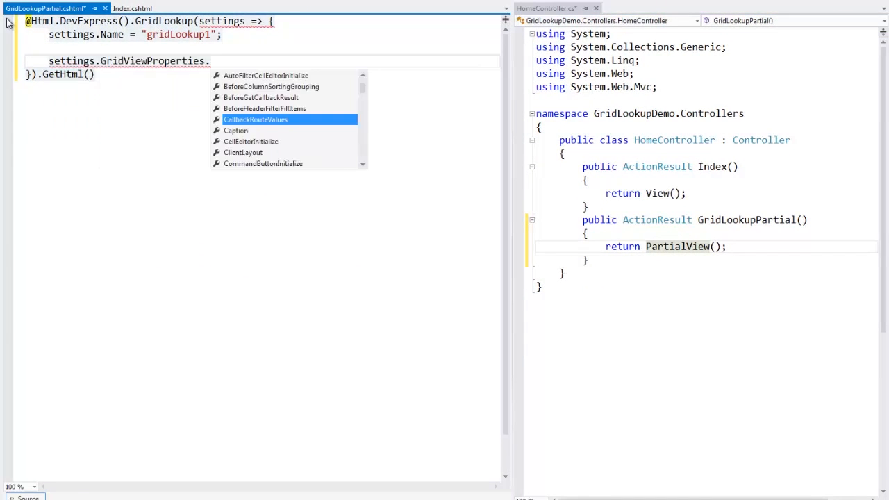
key(tab)
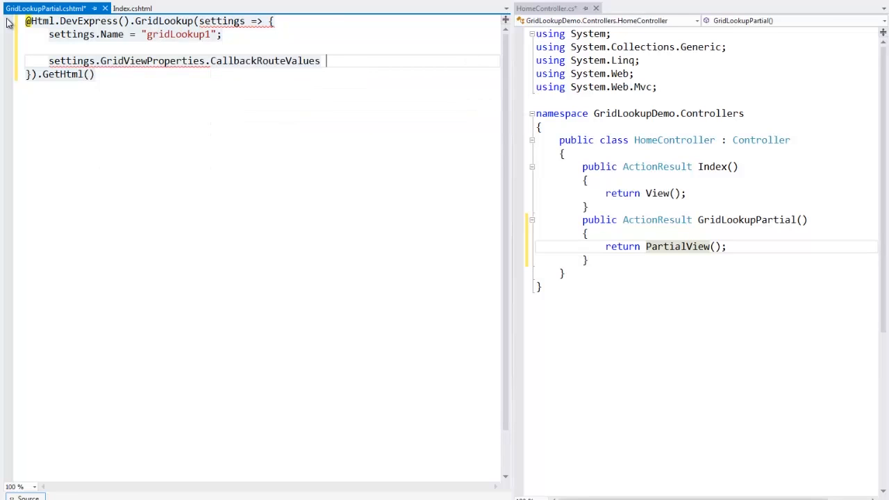
text(= new{)
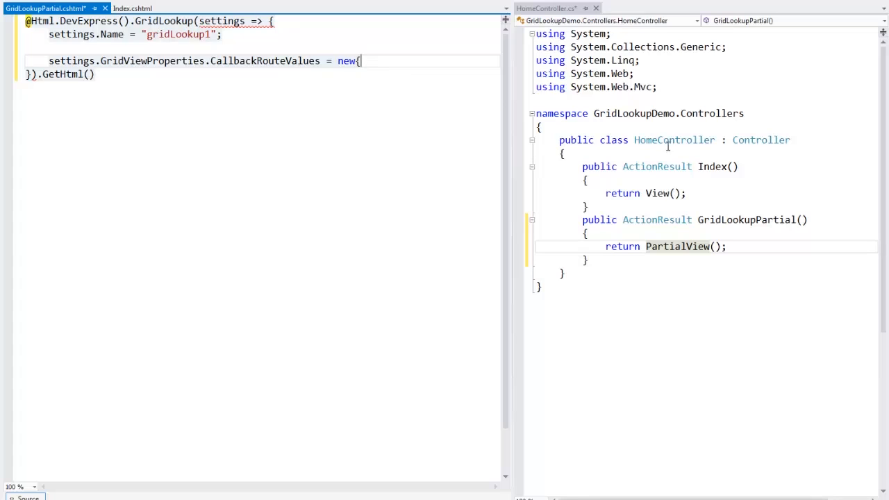
double_click(645, 139)
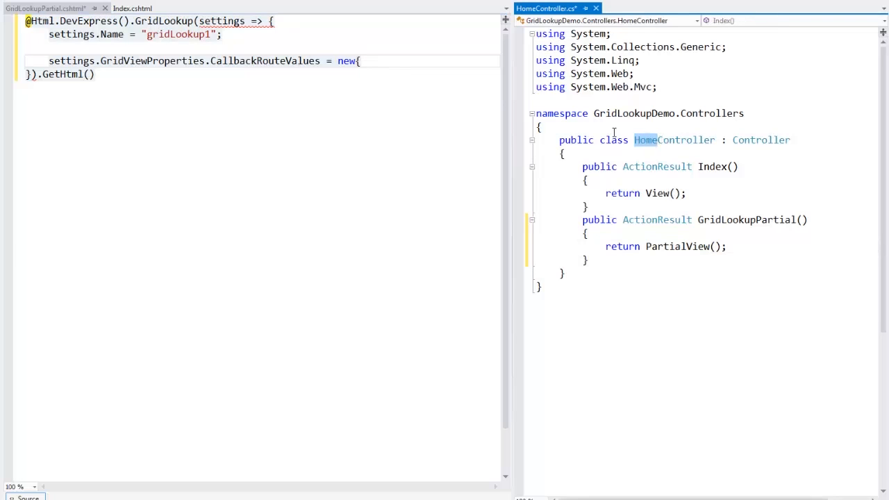
text(Controller = "Home",)
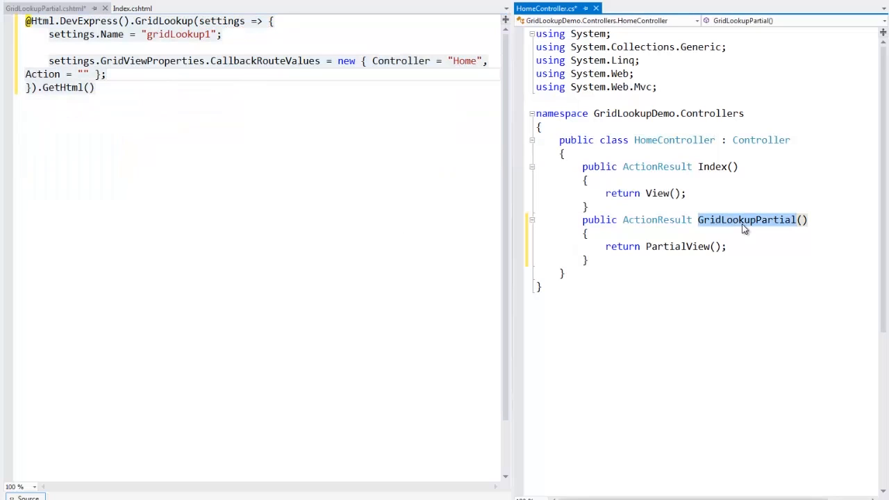
mouse_move(83, 74)
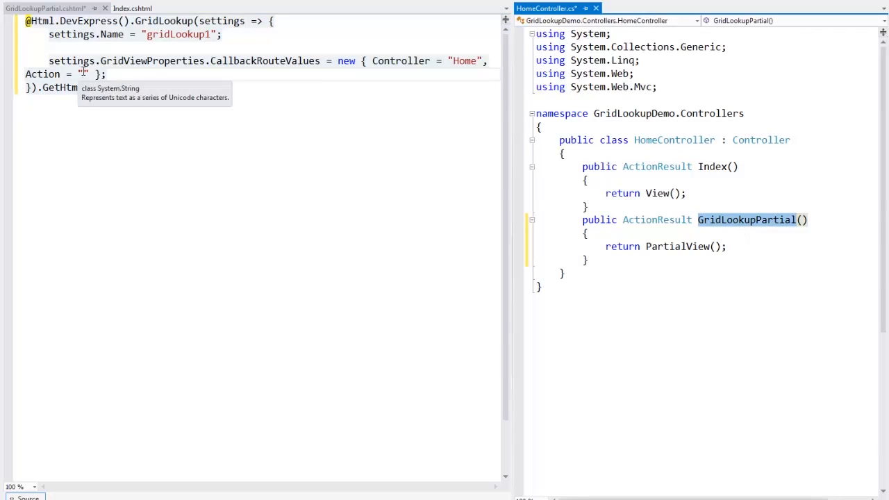
text(GridLookupPartial)
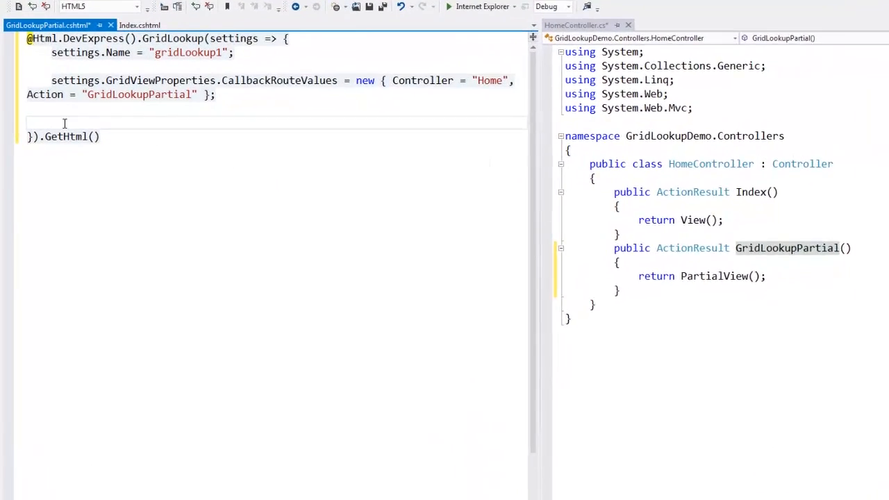
Begin a settings.Columns.Add( call and add an empty line atop HomeController
text(settings.Columns.Add()
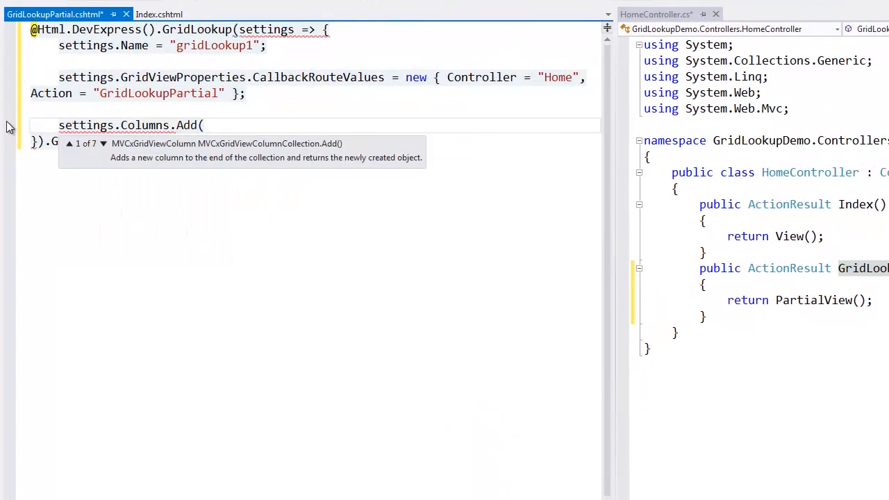
key(Down)
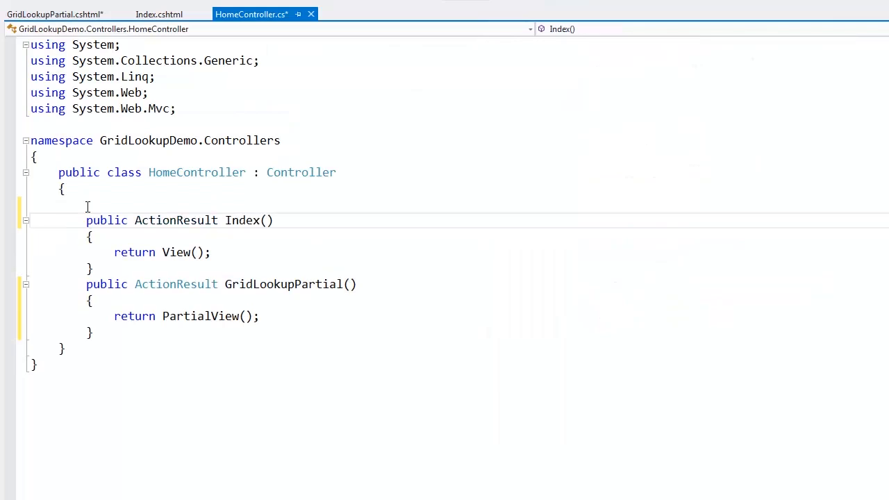
Pass db.Employees.ToList() from a NorthwindEntities1 context to both controller actions' views
text(GridLookupDemo.Models.NorthwindEntities1 db = new Models.NorthwindEntities1();)
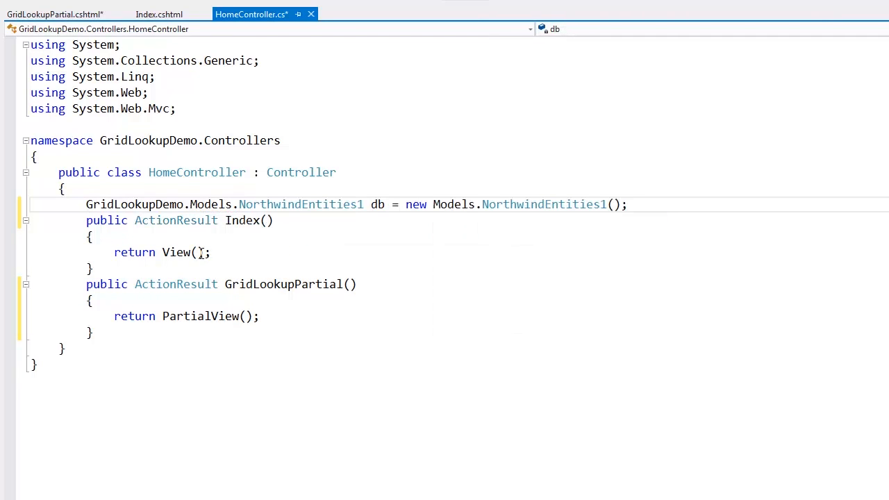
text(db.Employees.ToList()
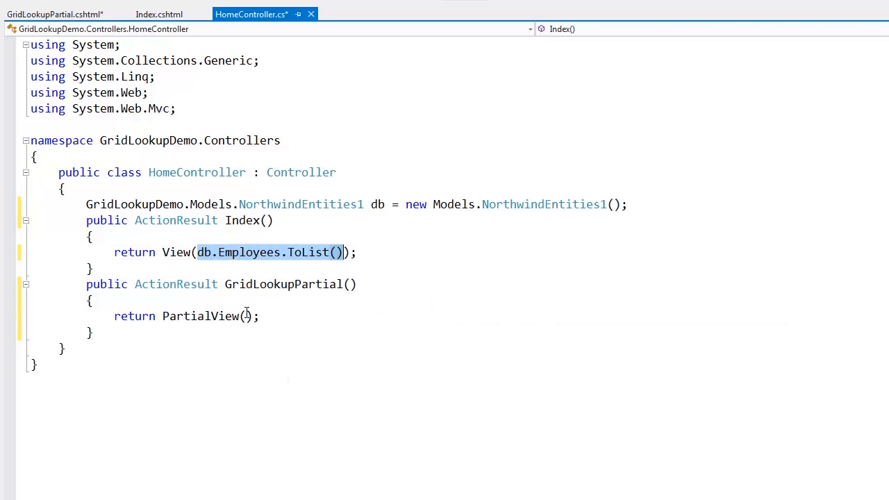
text(db.Employees.ToList())
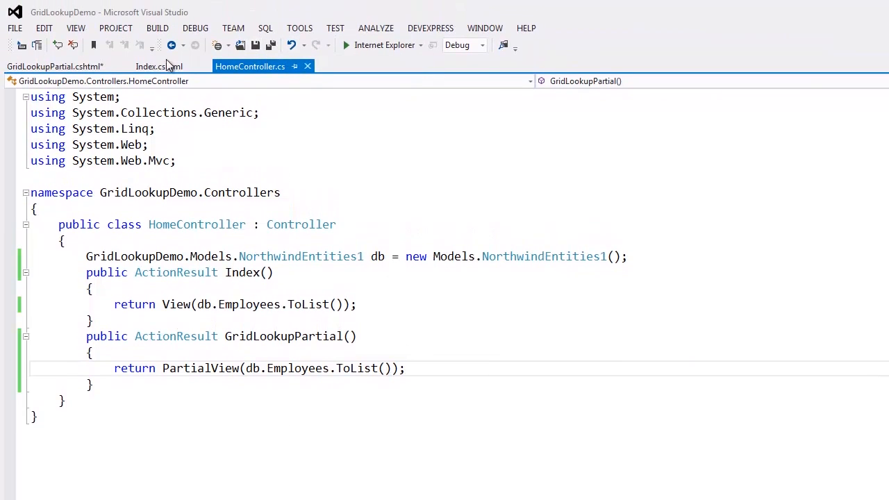
click(54, 66)
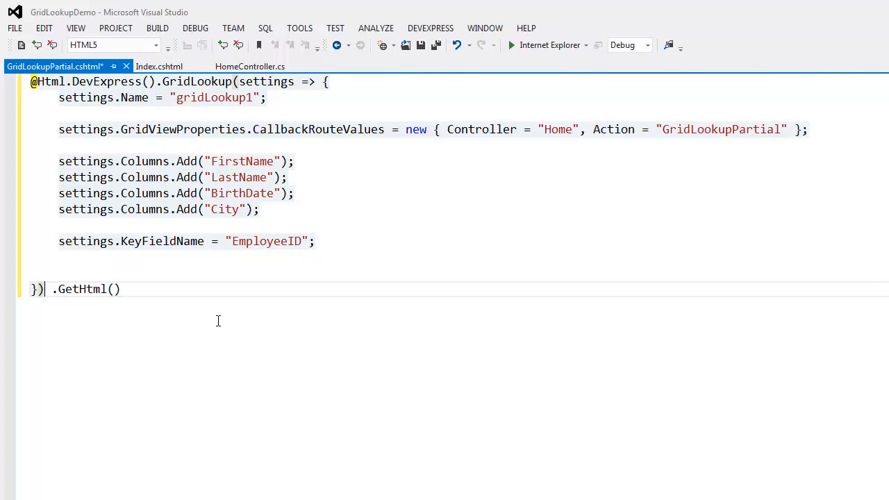
Bind the GridLookup with .BindList(Model) and run the app in Internet Explorer
text(BindList)
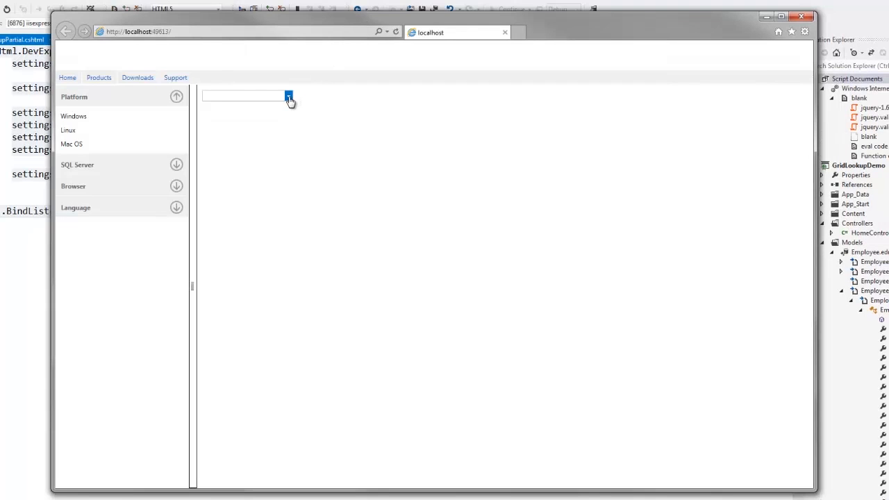
Pick Margaret Peacock, then Michael Suyama, in the running page's employee lookup
click(289, 96)
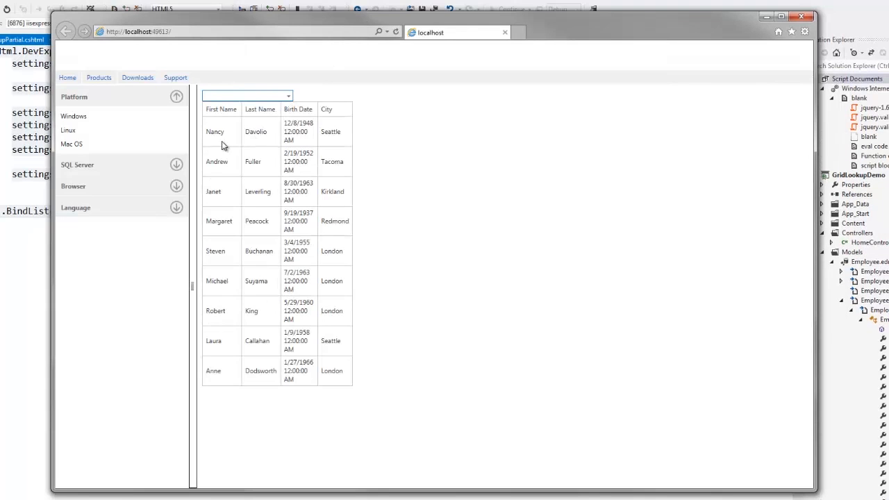
mouse_move(223, 221)
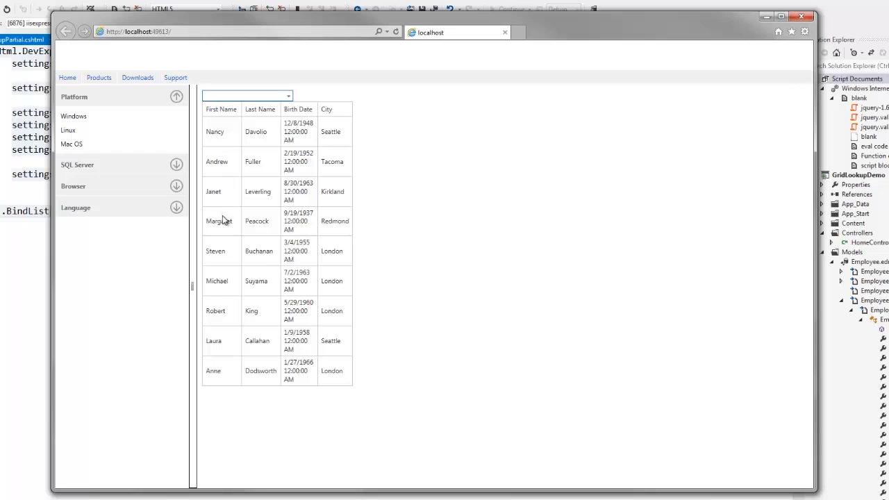
click(218, 221)
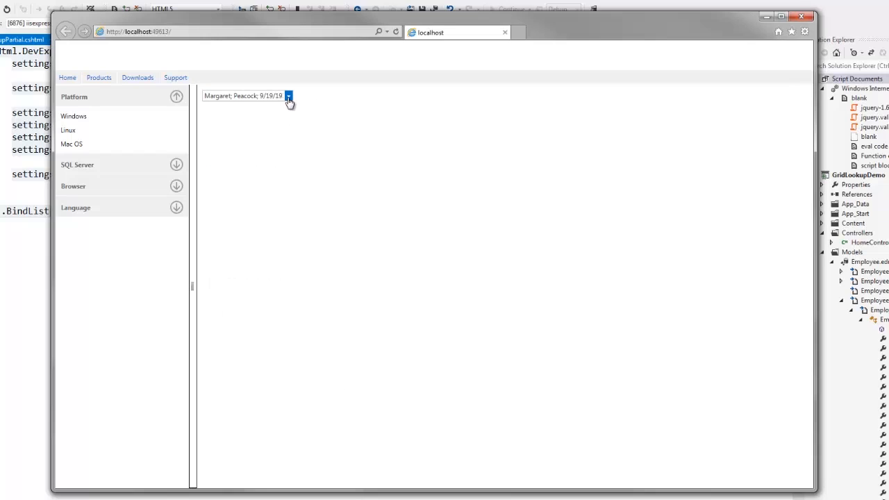
click(288, 96)
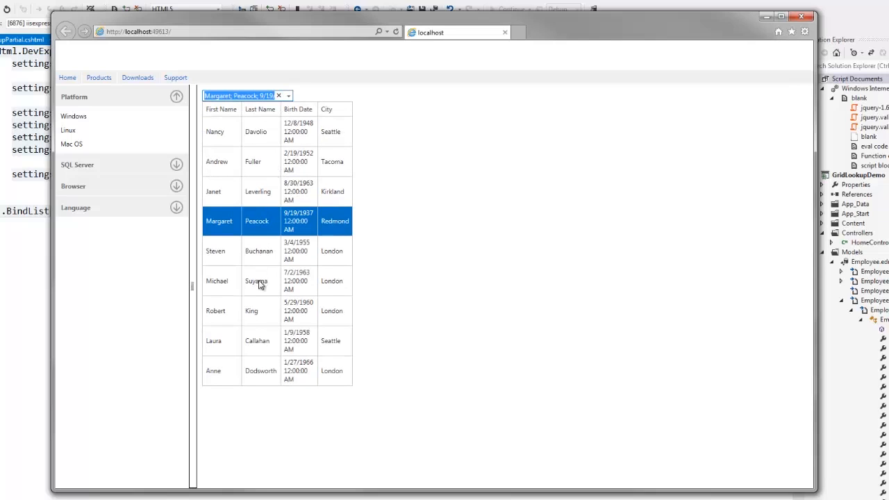
click(255, 281)
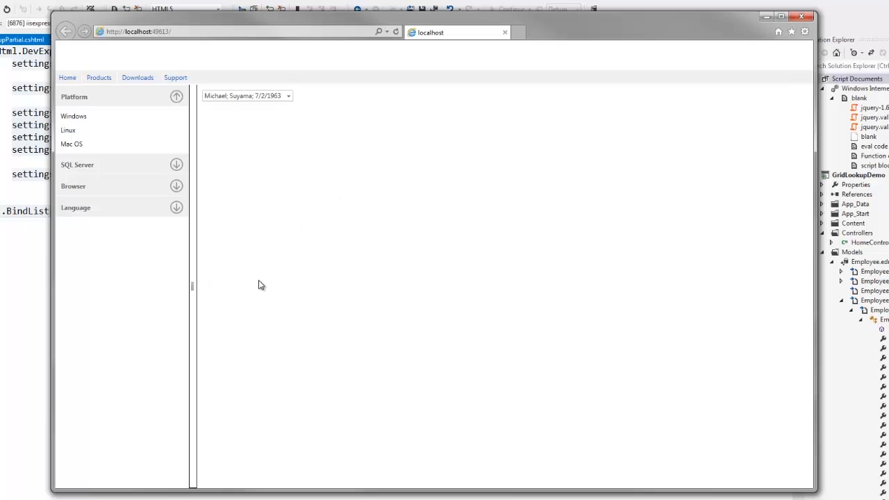
mouse_move(407, 121)
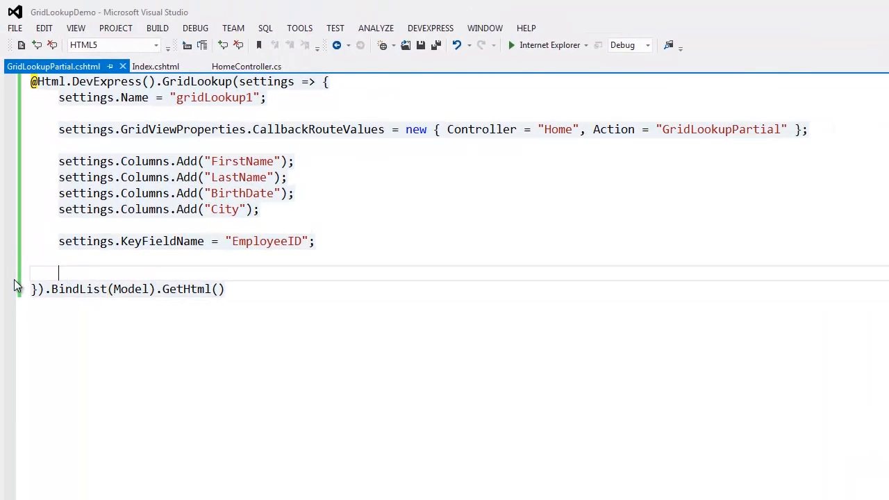
Set lookup width 300, text format "{0} {1} from {3}", and BirthDate format "{0:d}"
text(settings.Properties.Width = 300;)
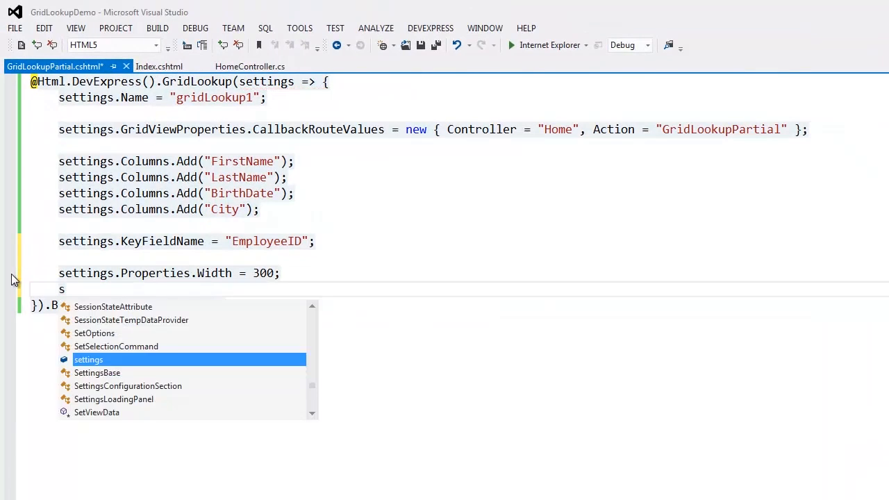
text(settings.Properties.TextFormatString = "{0} {1} from {3}";)
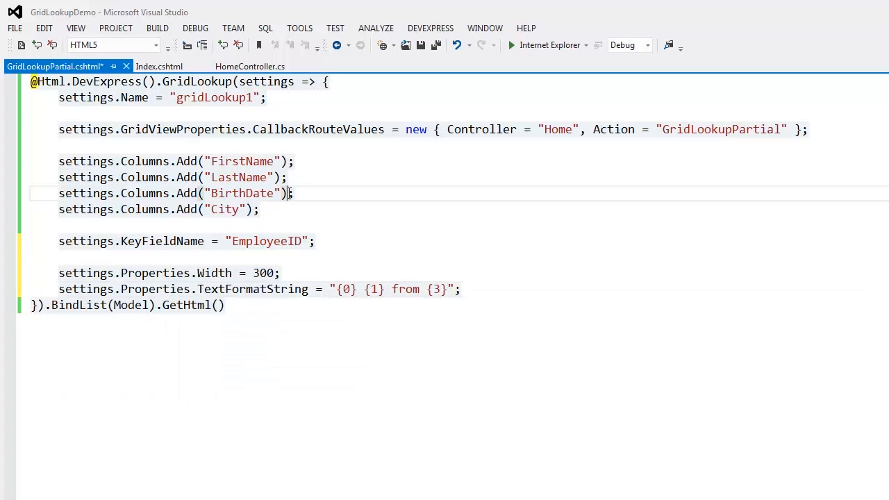
text(.PropertiesEdit.DisplayFormatString = "{0:d}")
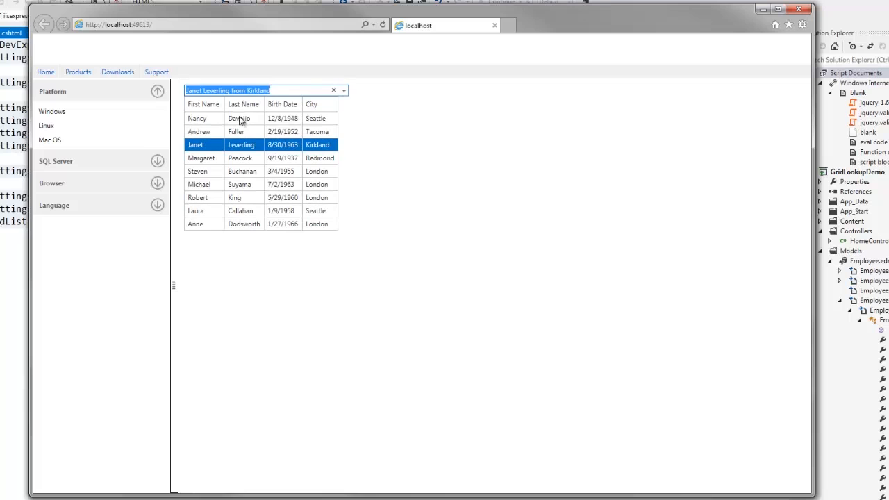
Select Janet Leverling in the running lookup to check width, text and dates
click(197, 118)
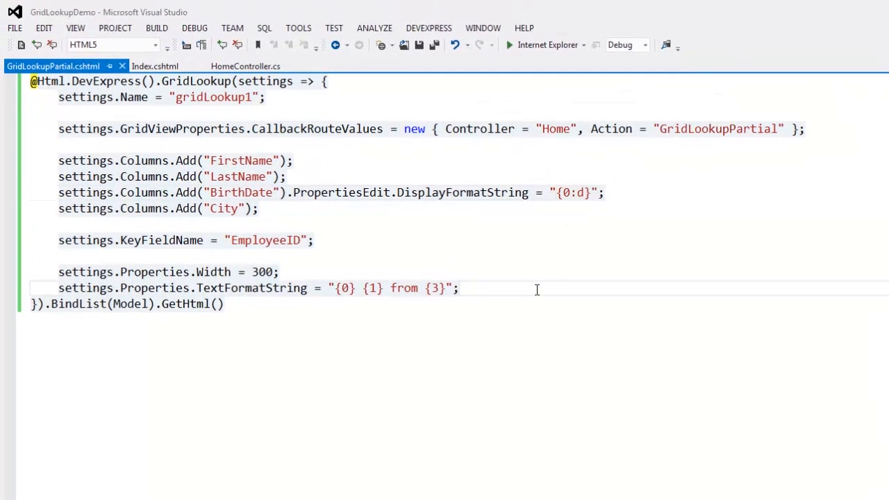
Add Contains incremental filtering with a 500 ms filtering delay to the GridLookup settings
text(se)
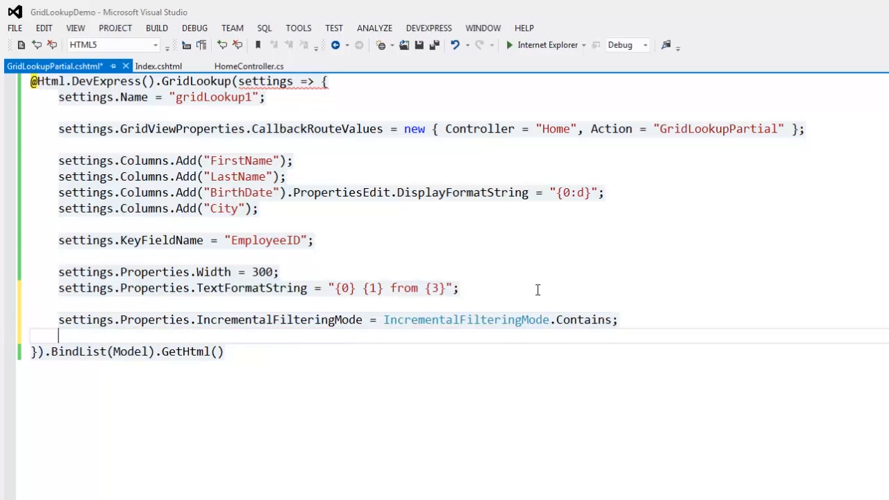
text(settings.Properties.)
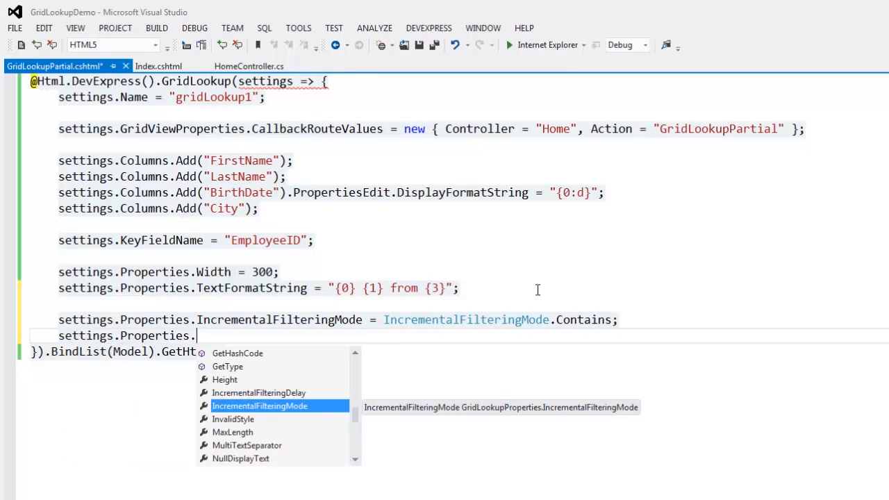
text(IncrementalFilteringDelay = 500;)
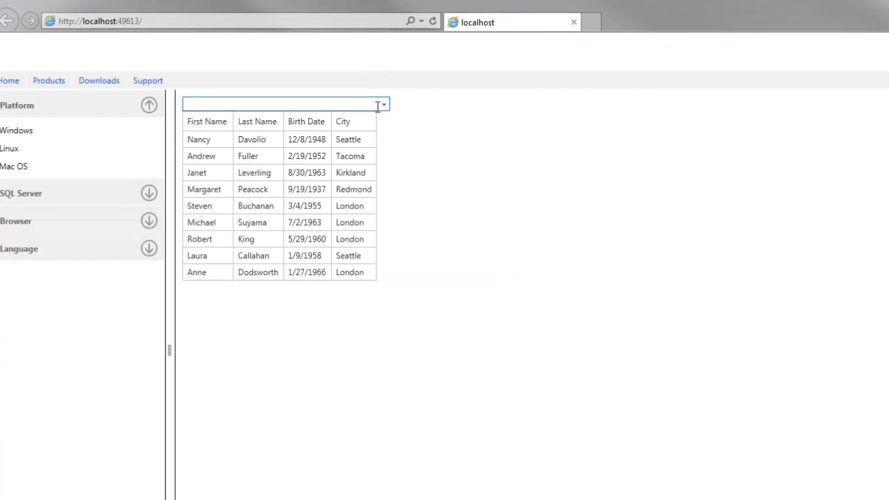
Test filtering with 'nan' and 'lond', clear the filter, then sort by First Name
text(nan)
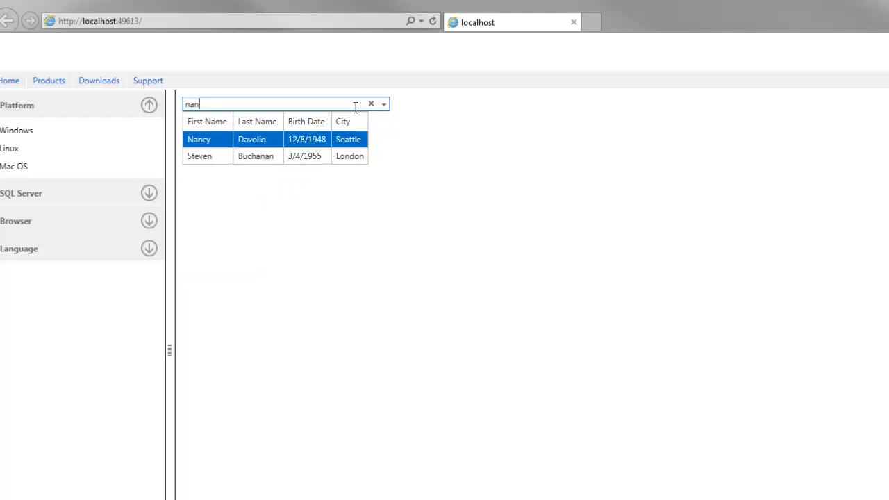
click(371, 103)
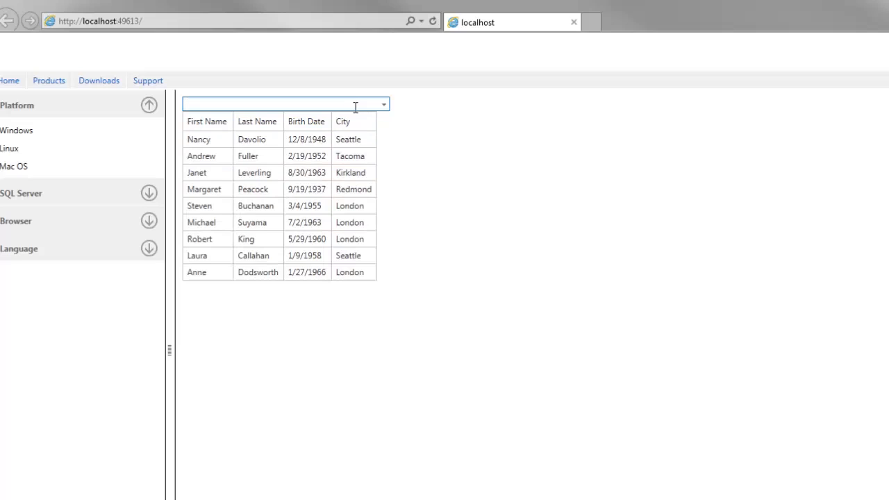
text(lond)
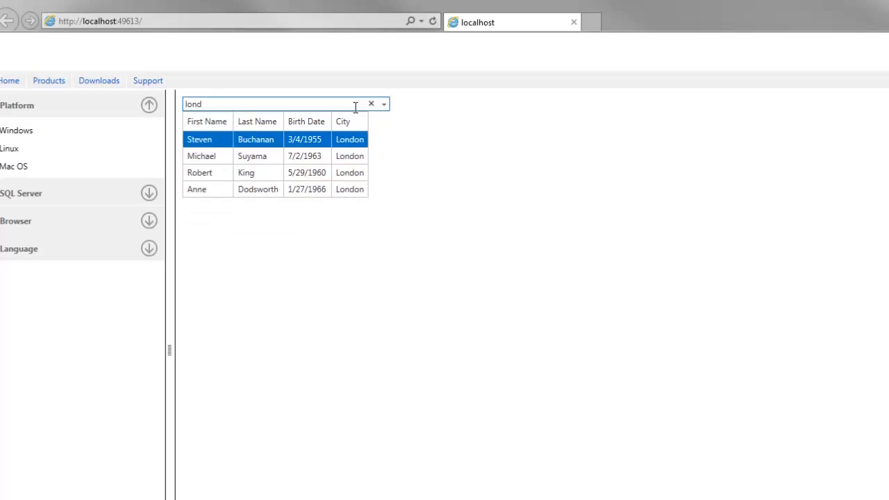
key(BackSpace)
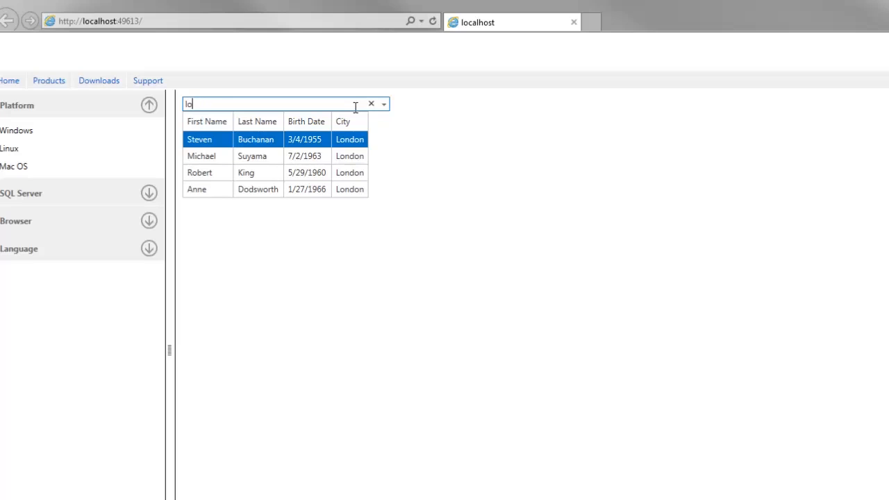
click(371, 104)
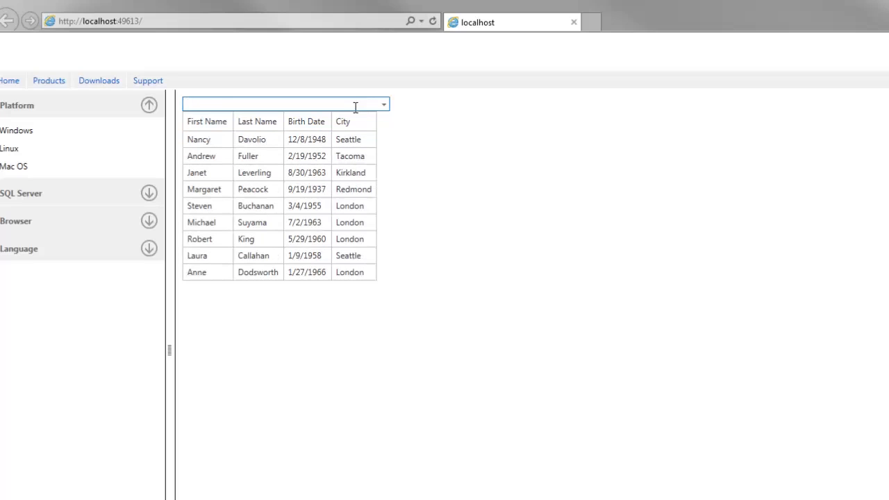
mouse_move(311, 130)
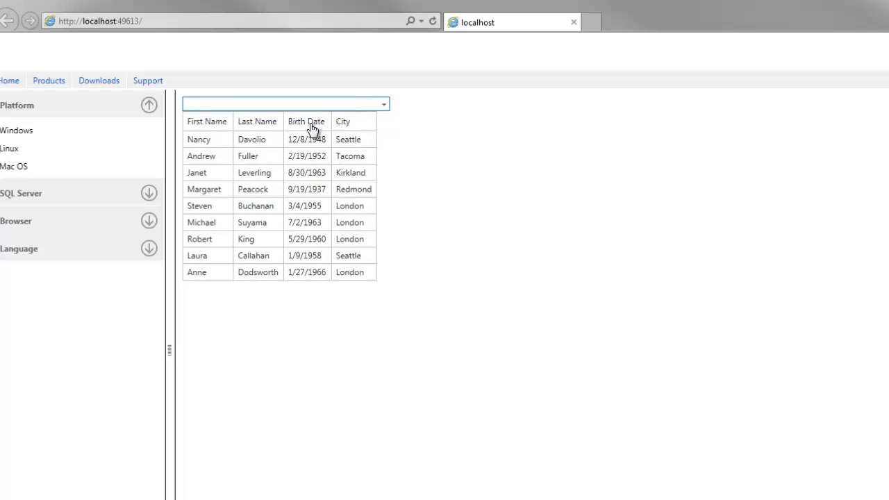
click(207, 120)
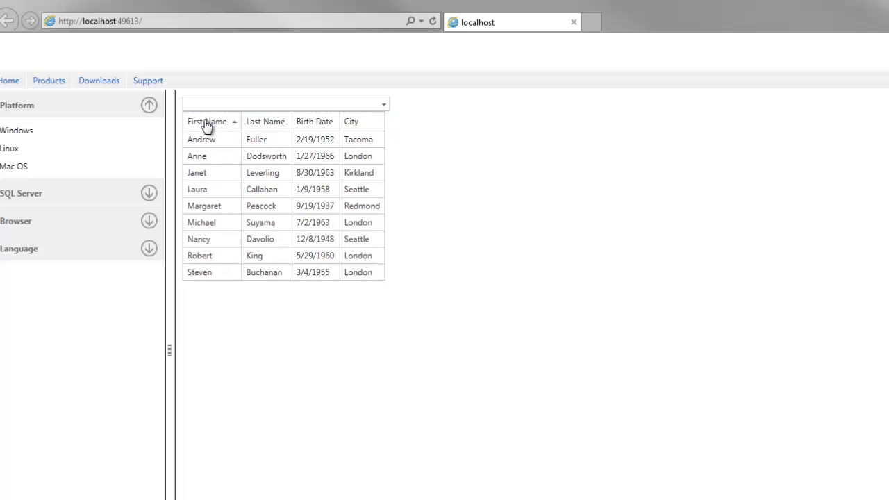